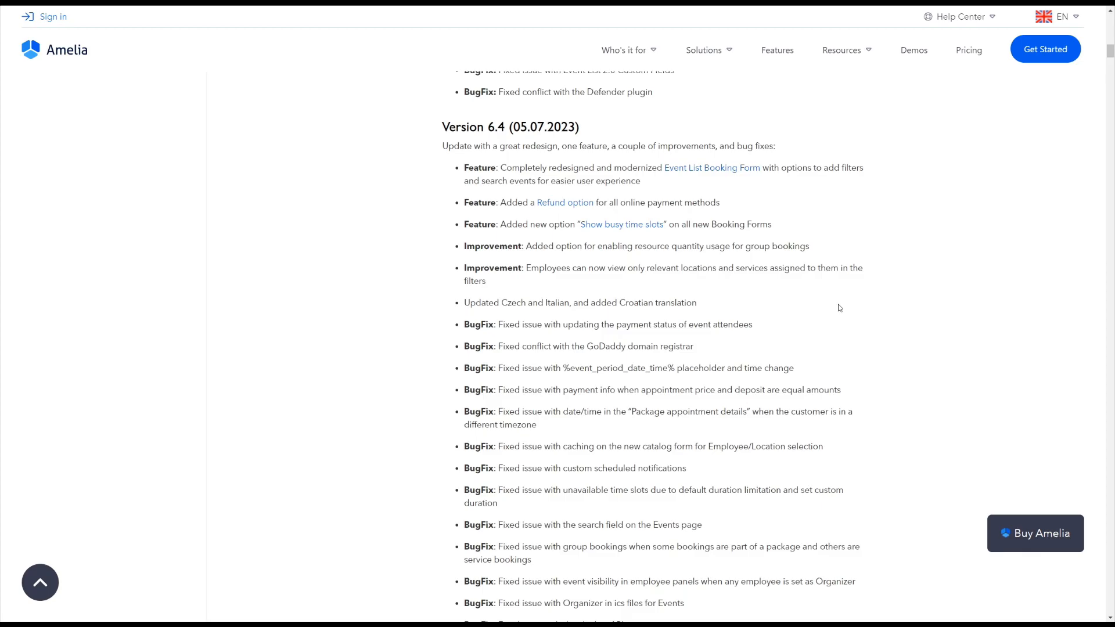
Duplicate the October special day for September 18–22, 2023 keeping its hours and services
scroll(up, 3)
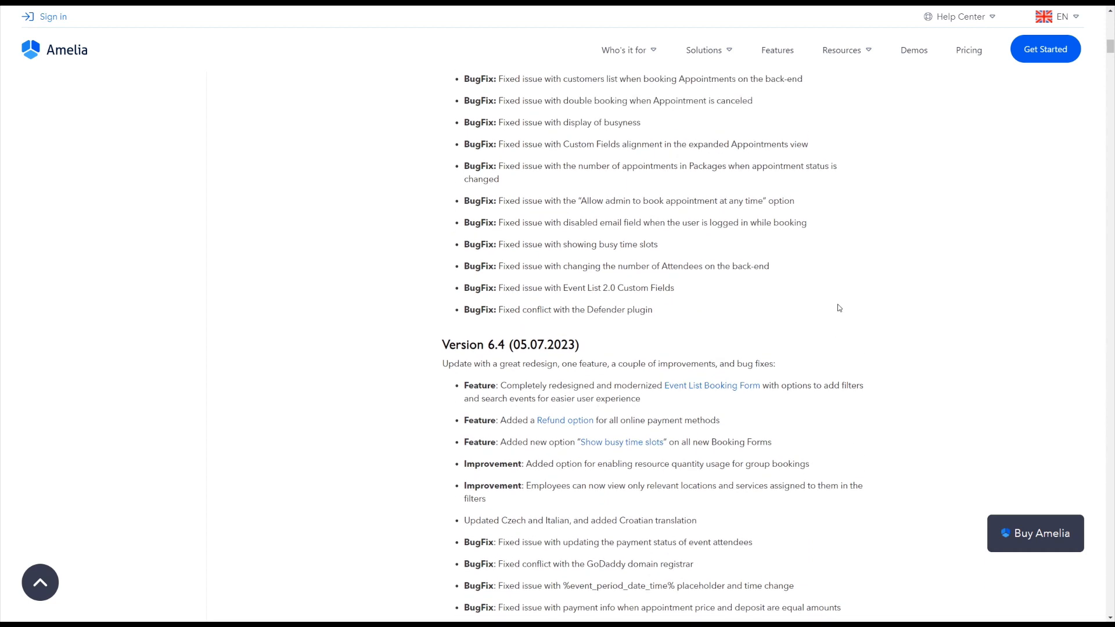
scroll(up, 3)
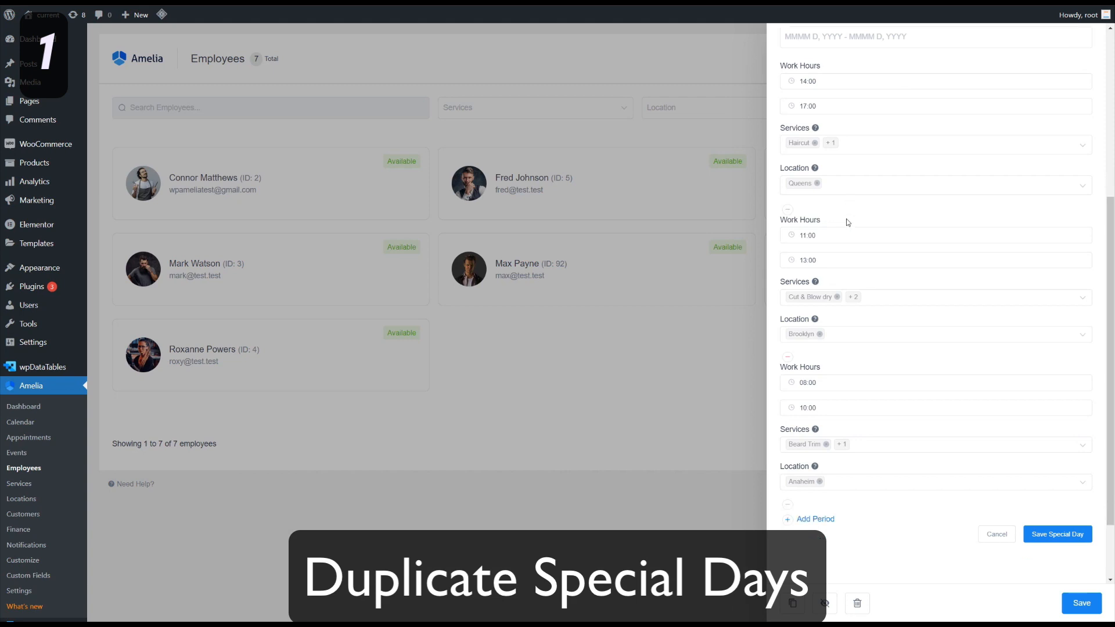
scroll(down, 3)
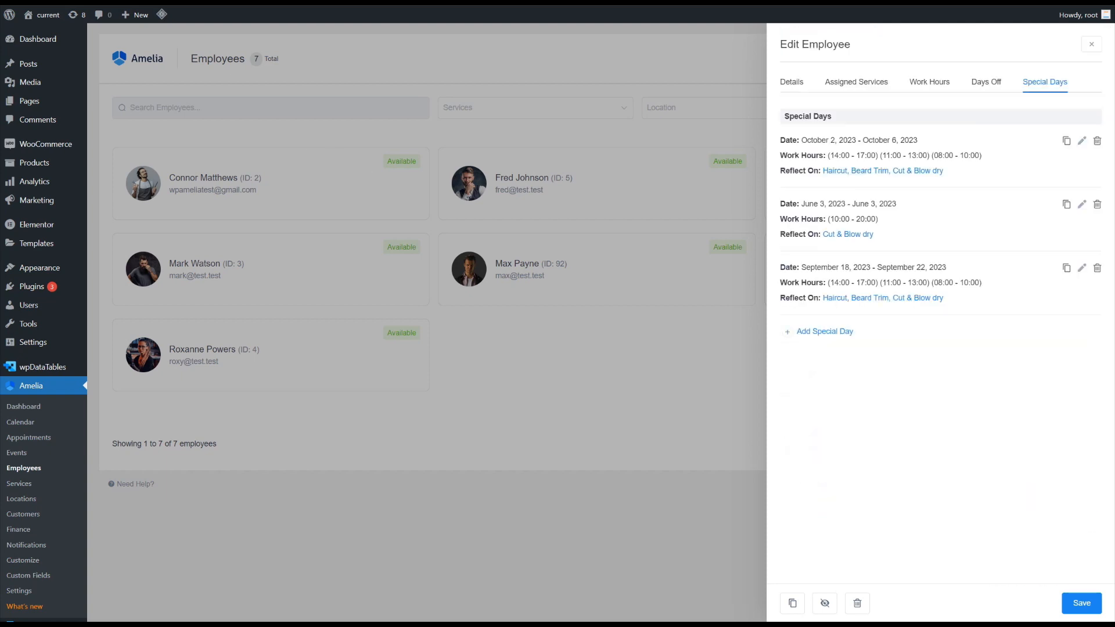
click(19, 591)
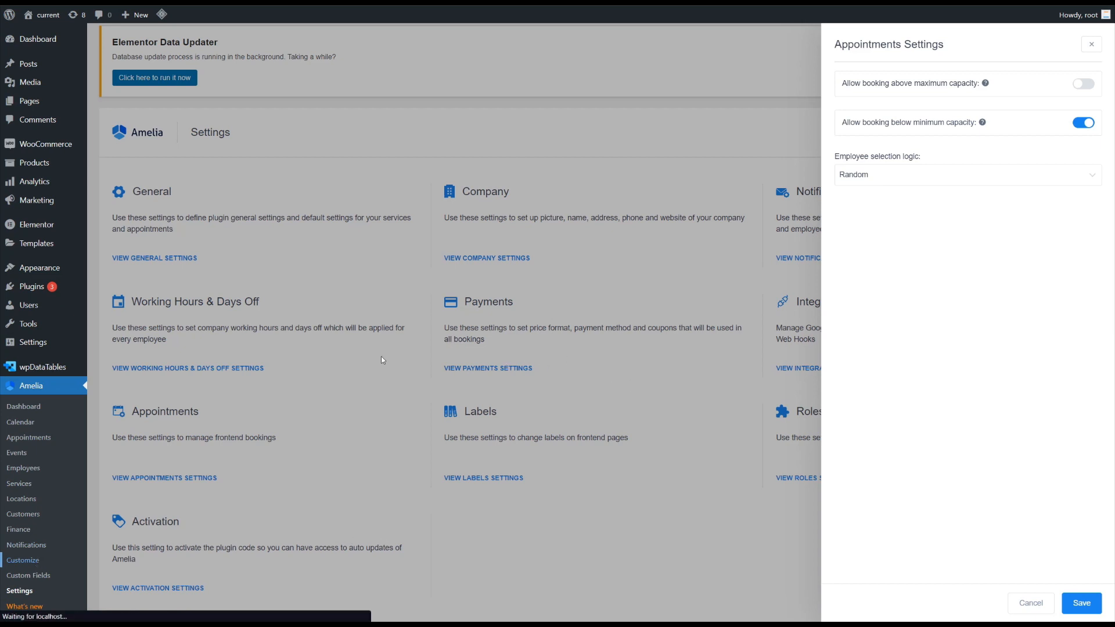
In Step-by-Step Booking Form 2.0 Service Selection, switch on the Employee input field
click(23, 560)
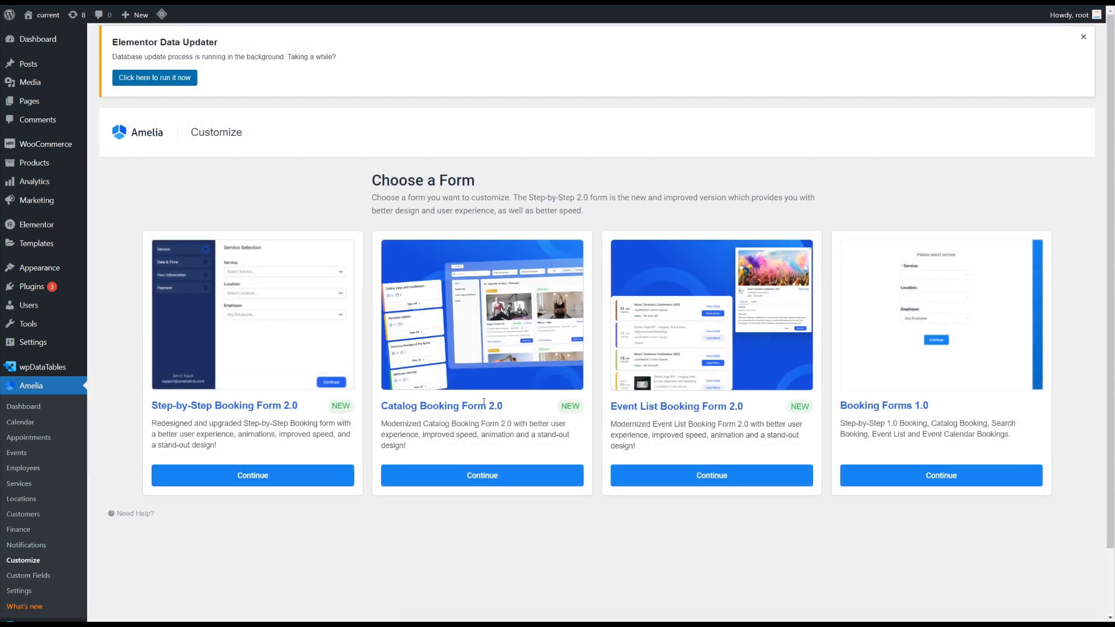
click(252, 475)
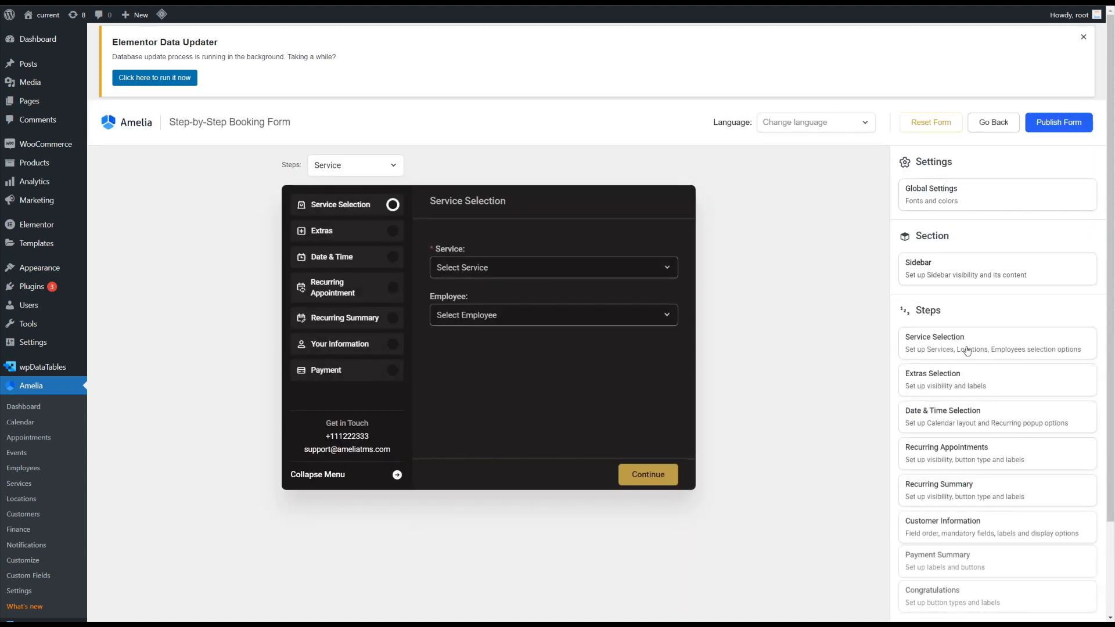
click(935, 342)
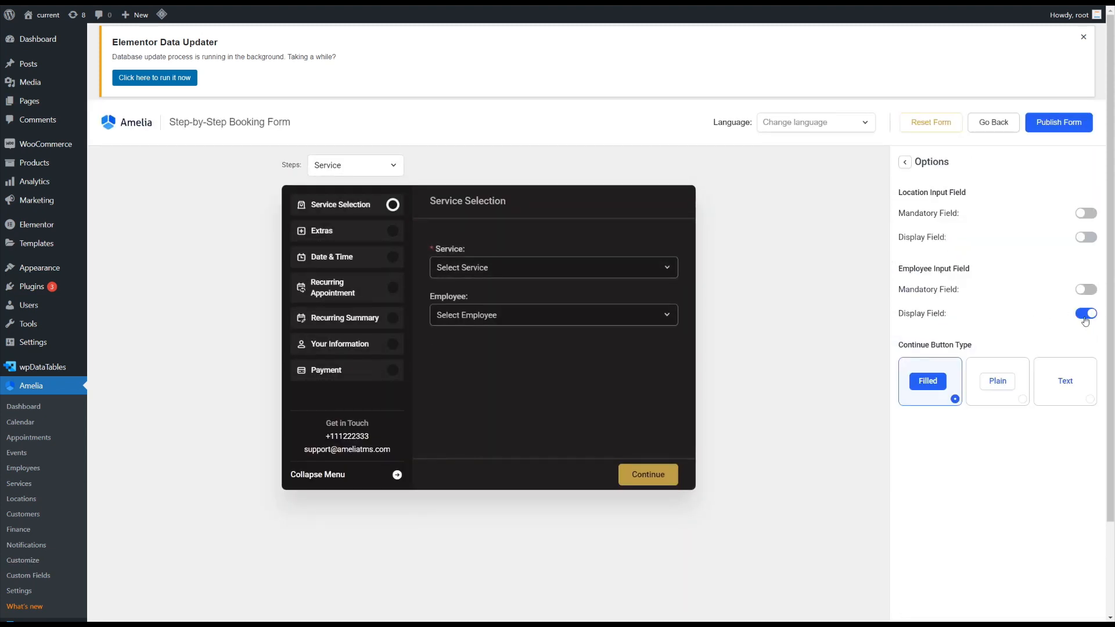
click(1086, 313)
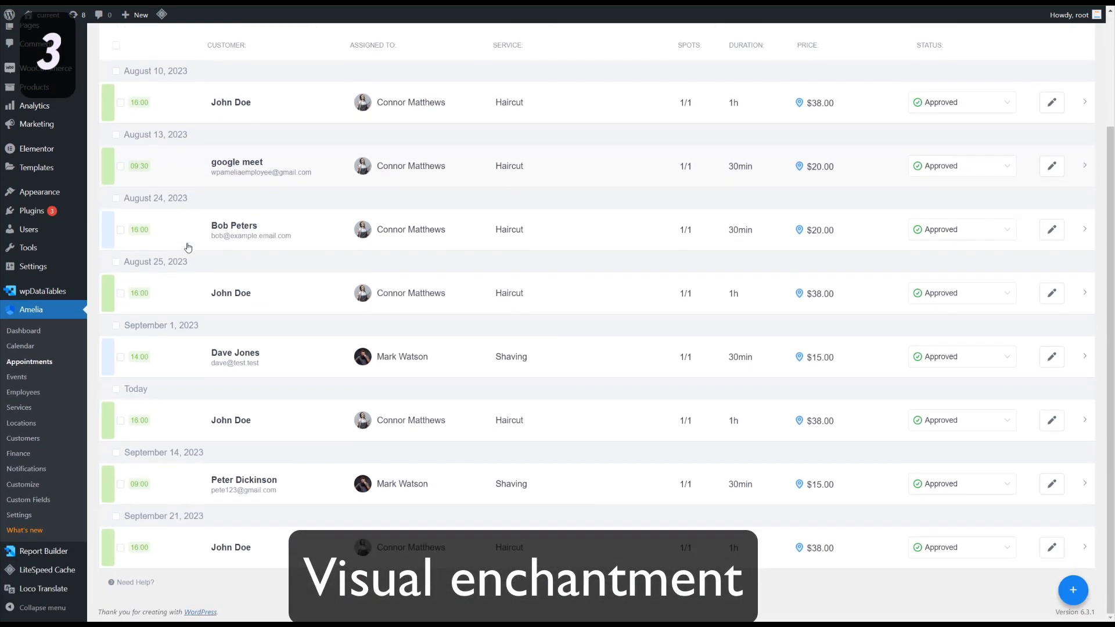
scroll(up, 3)
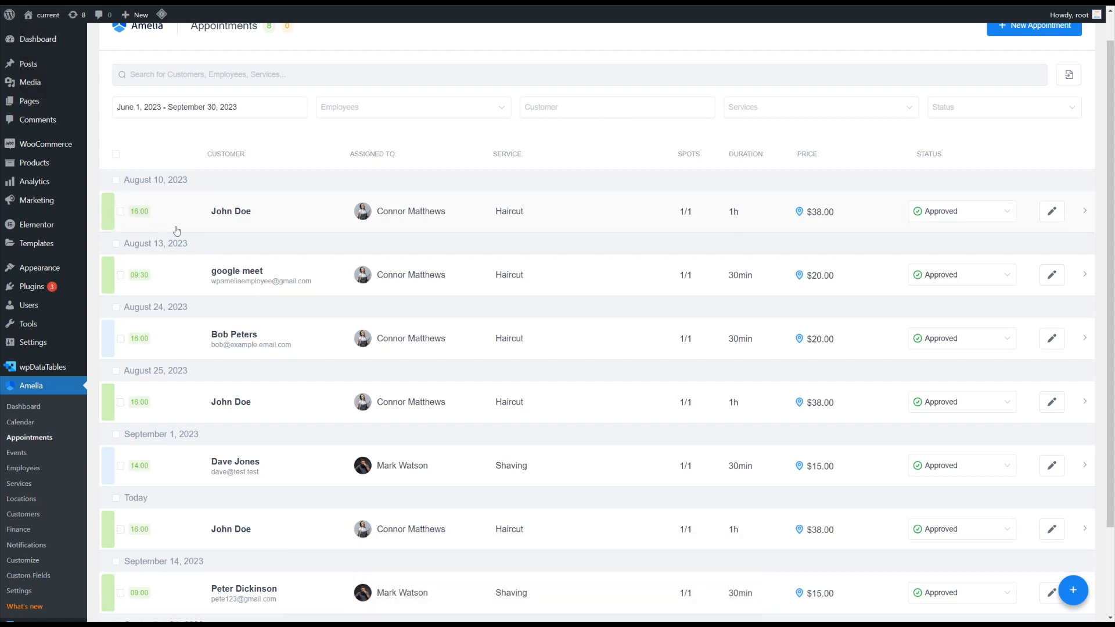
scroll(up, 3)
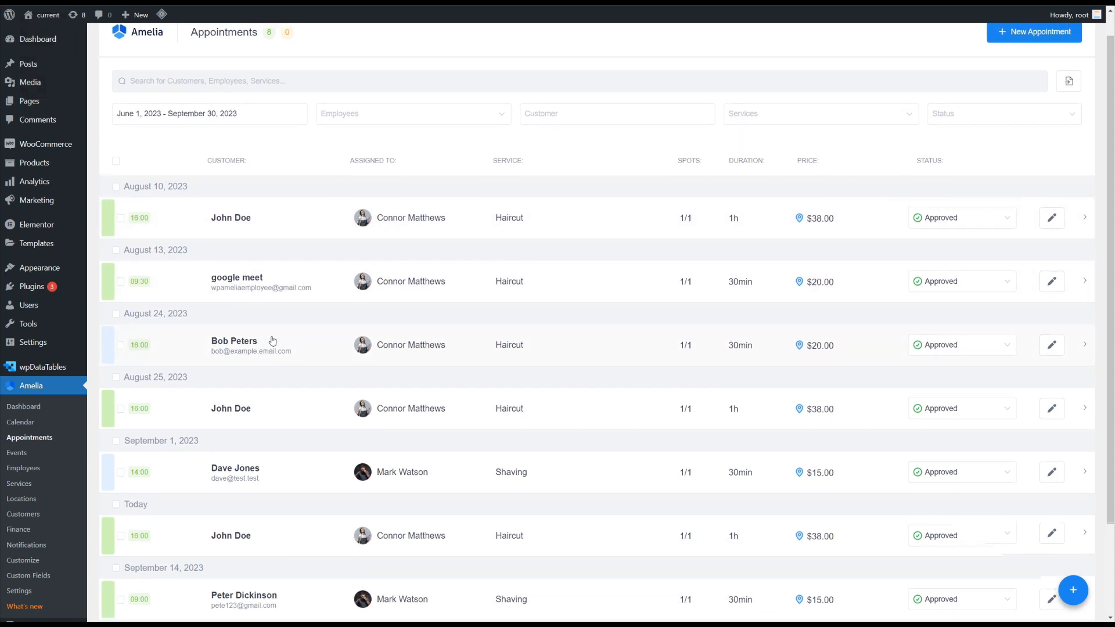
scroll(down, 3)
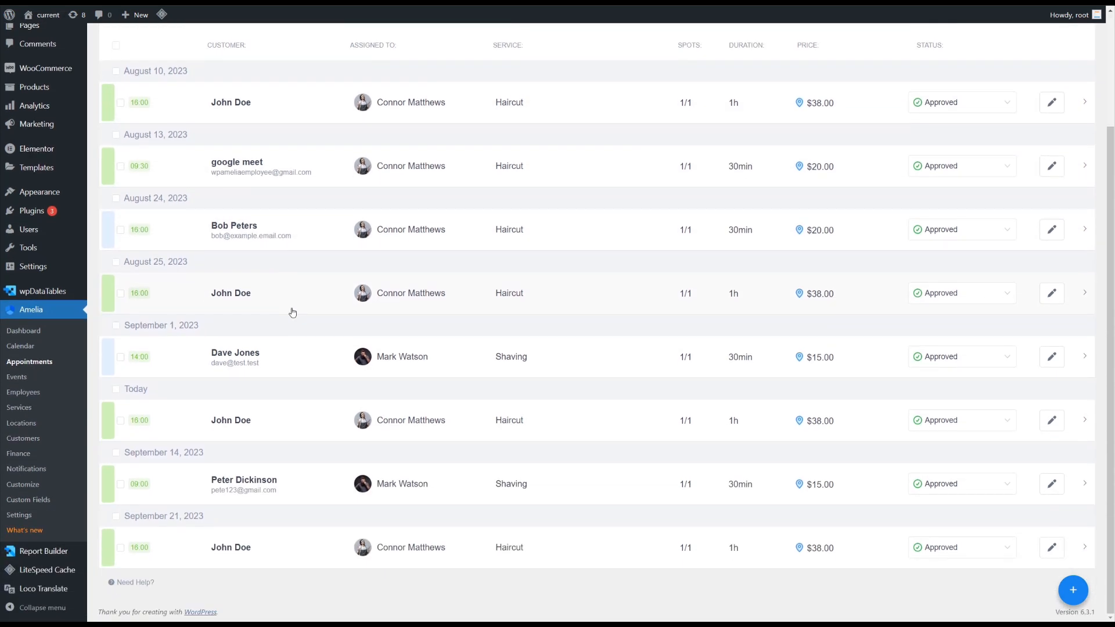
scroll(up, 3)
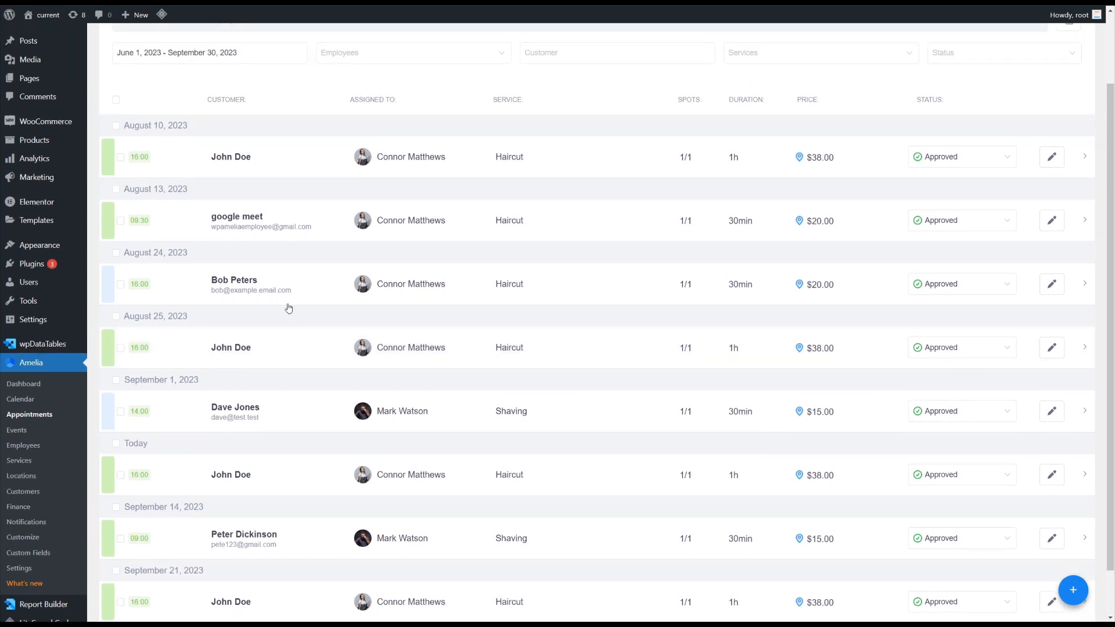
mouse_move(110, 168)
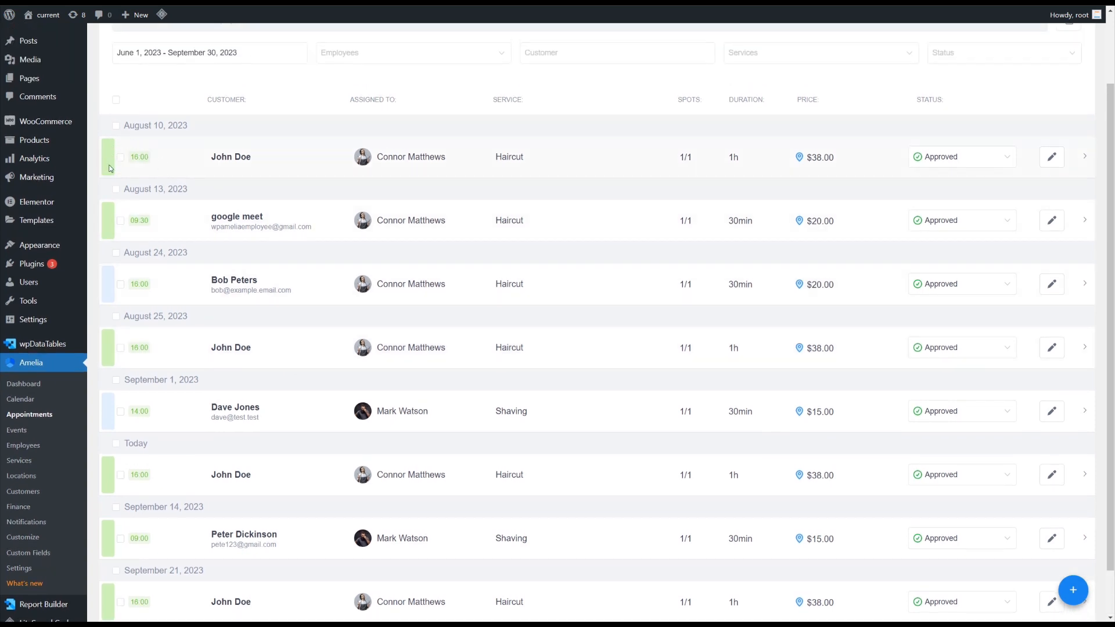
mouse_move(126, 282)
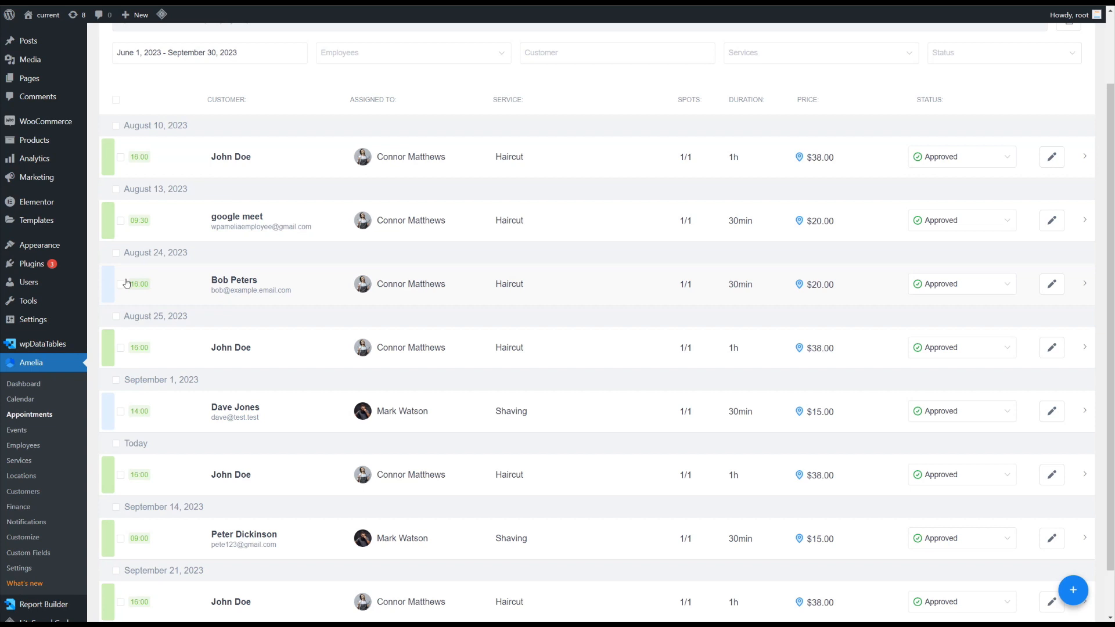
click(19, 568)
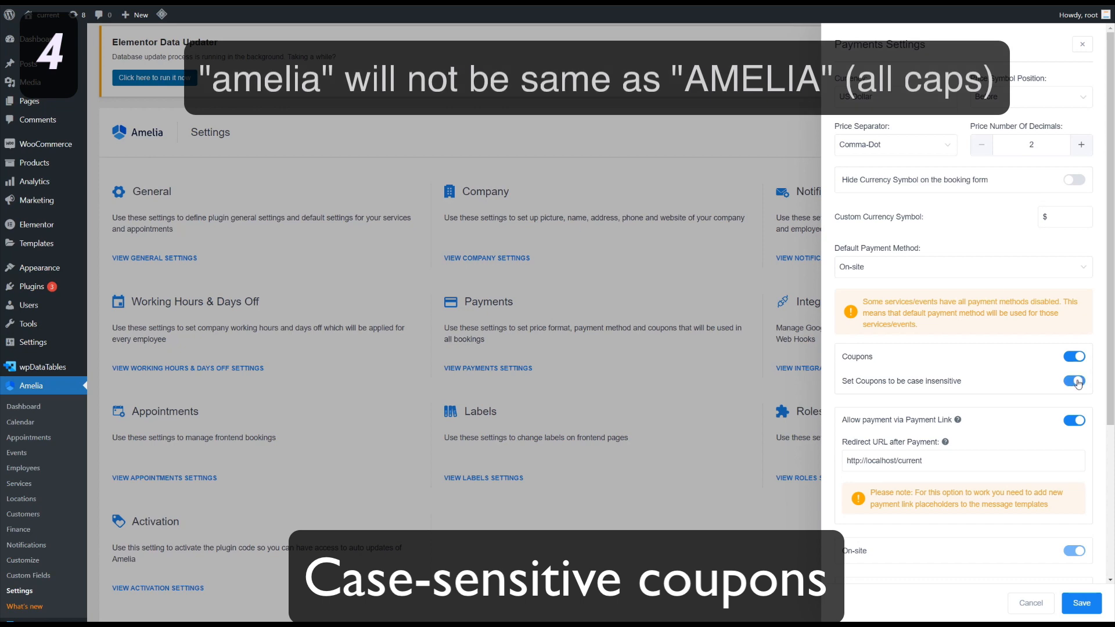
Enable 'Set Coupons to be case insensitive' in Payments settings and save
click(1074, 380)
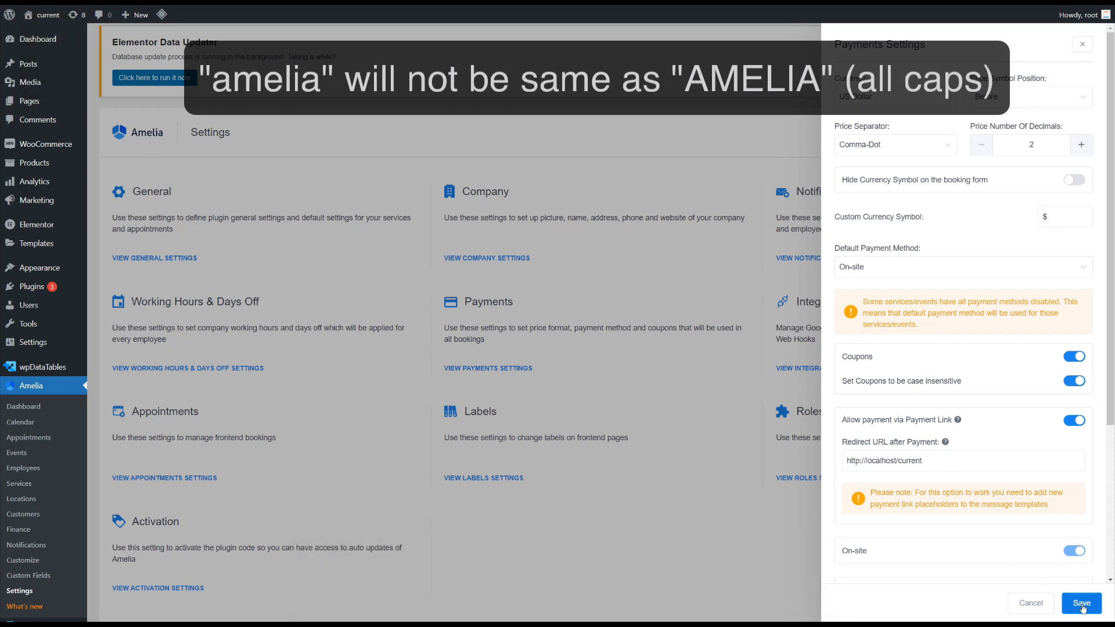
click(1081, 603)
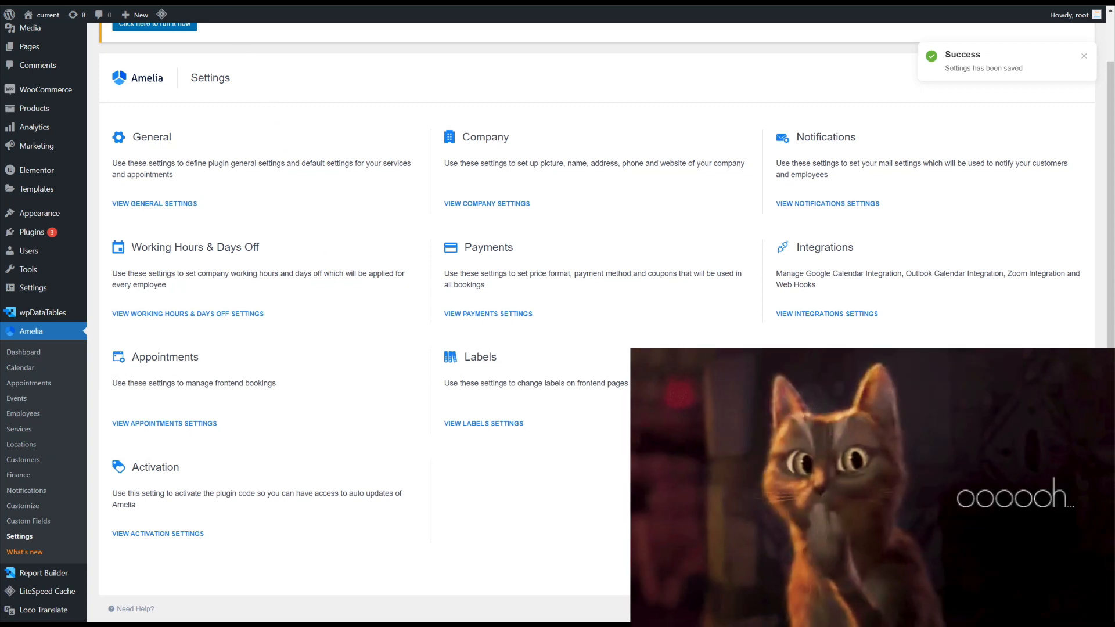
mouse_move(263, 186)
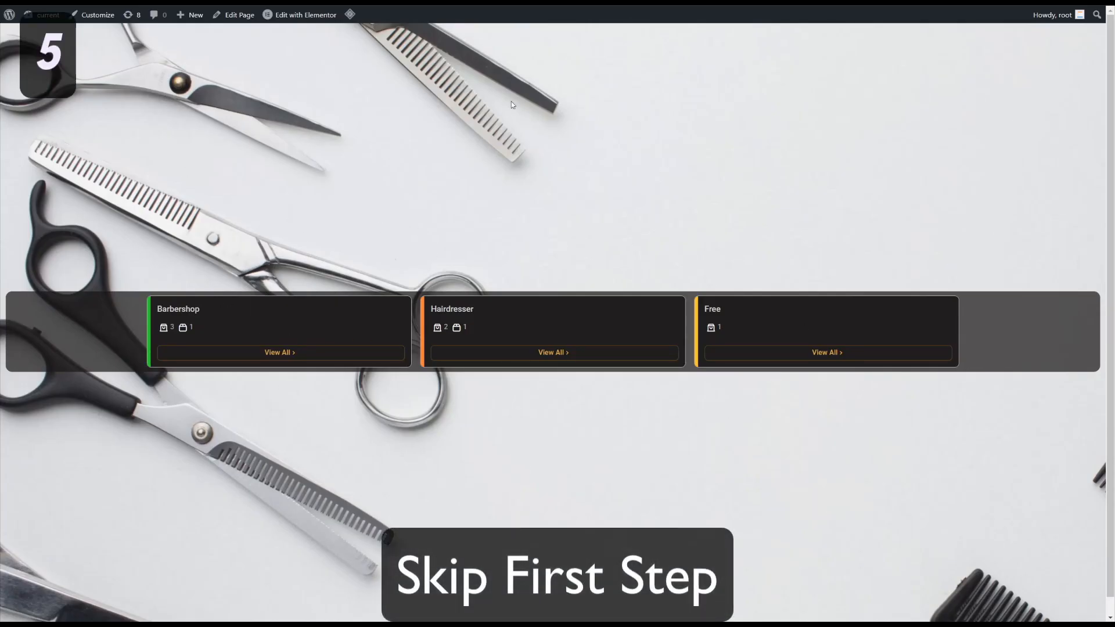
Set the Amelia Catalog Booking widget's Skip Categories step to Yes and update the page
click(304, 14)
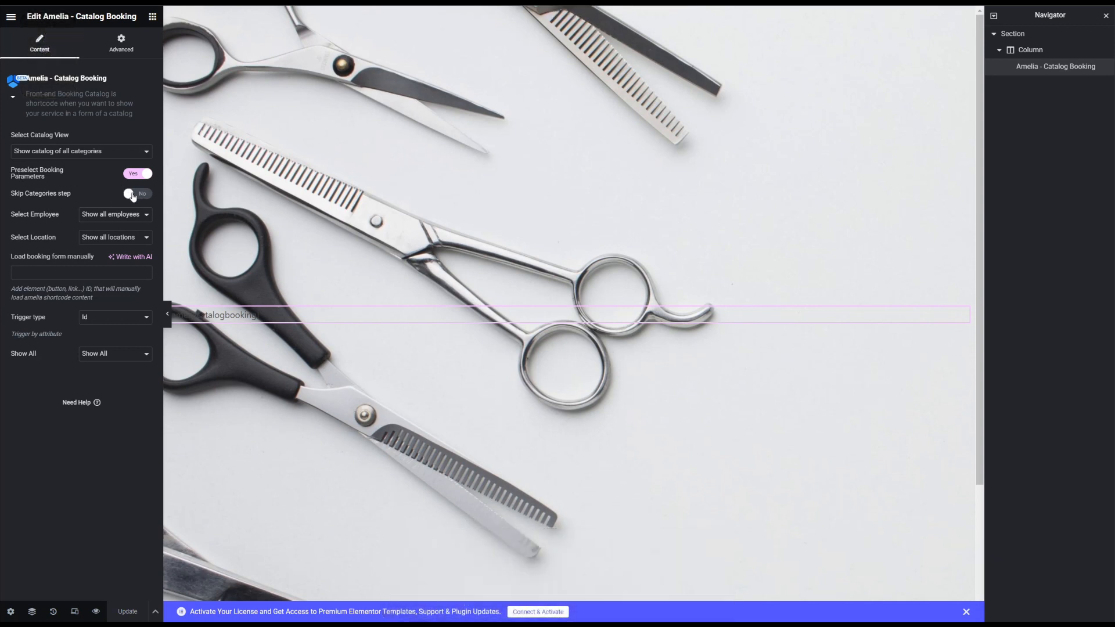
click(136, 193)
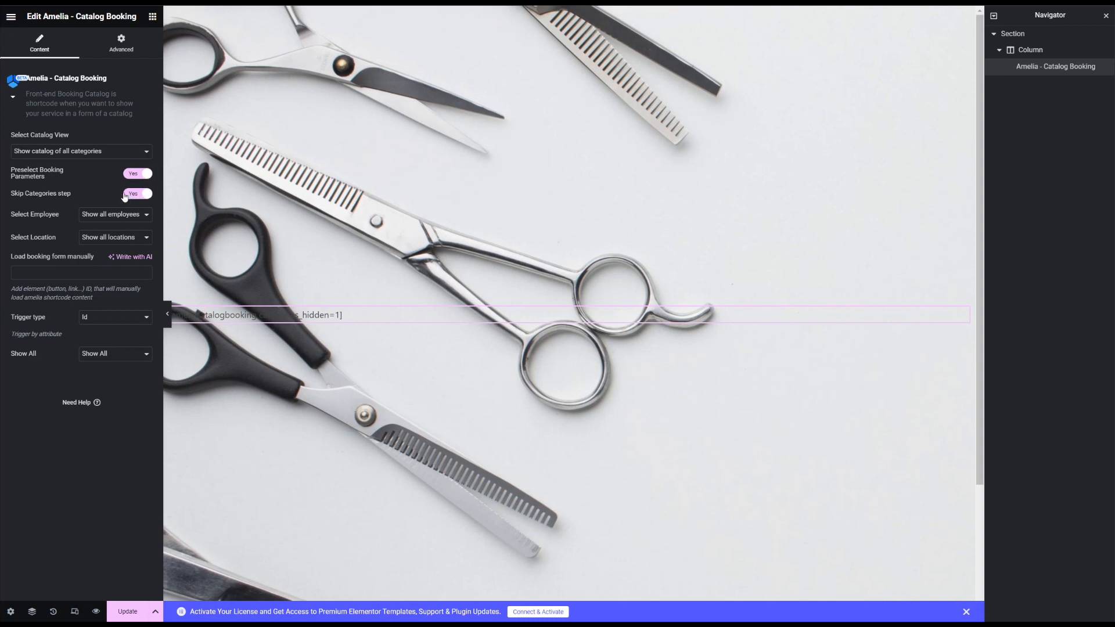
click(126, 612)
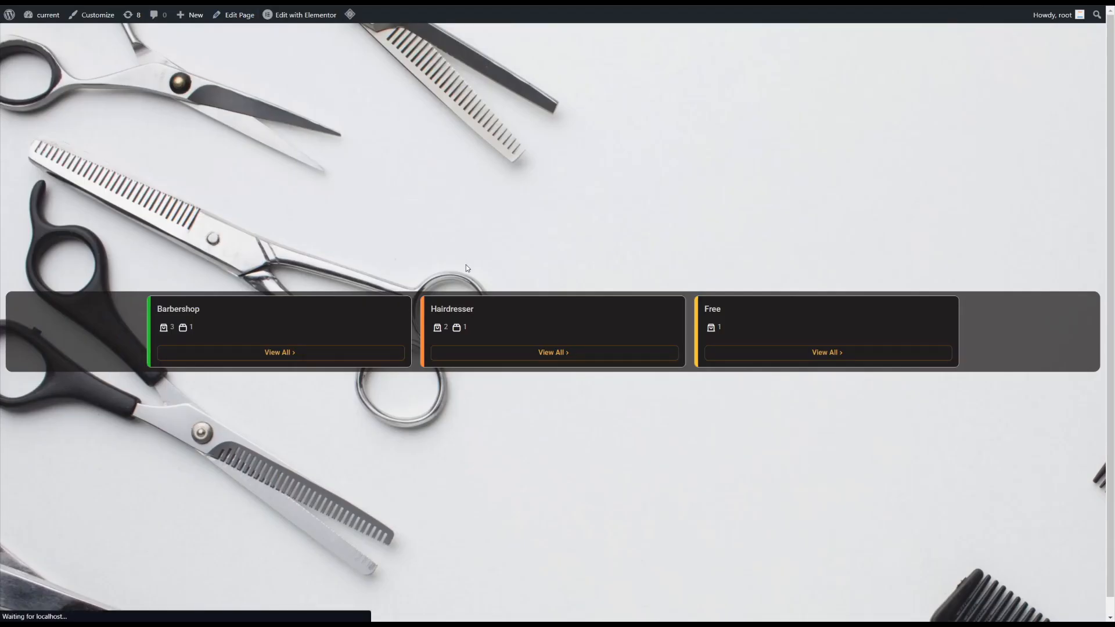
mouse_move(408, 211)
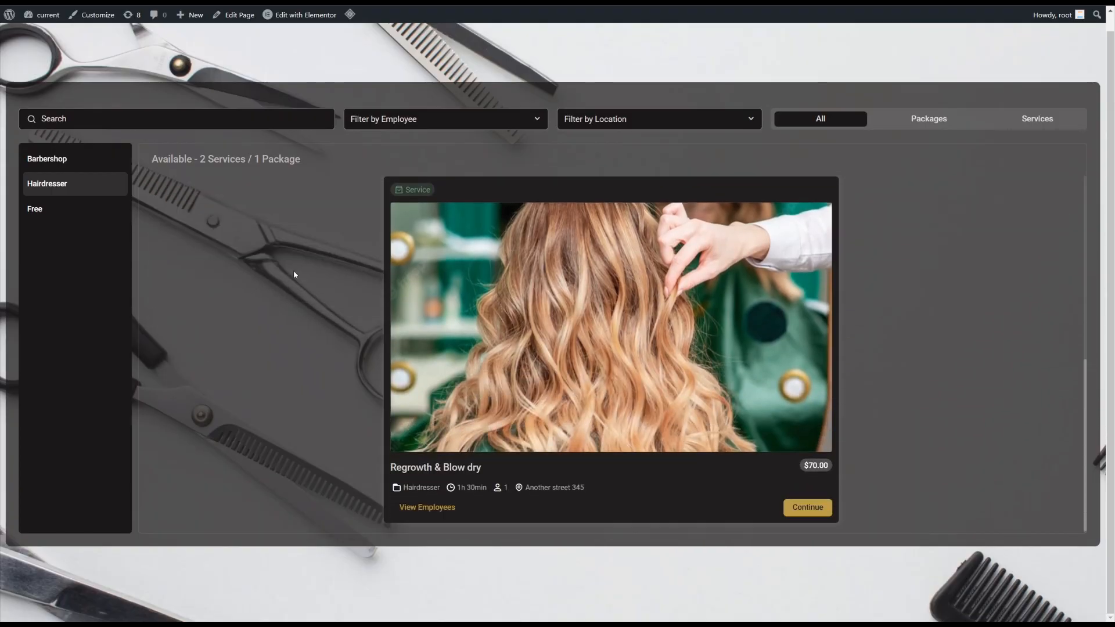
mouse_move(523, 18)
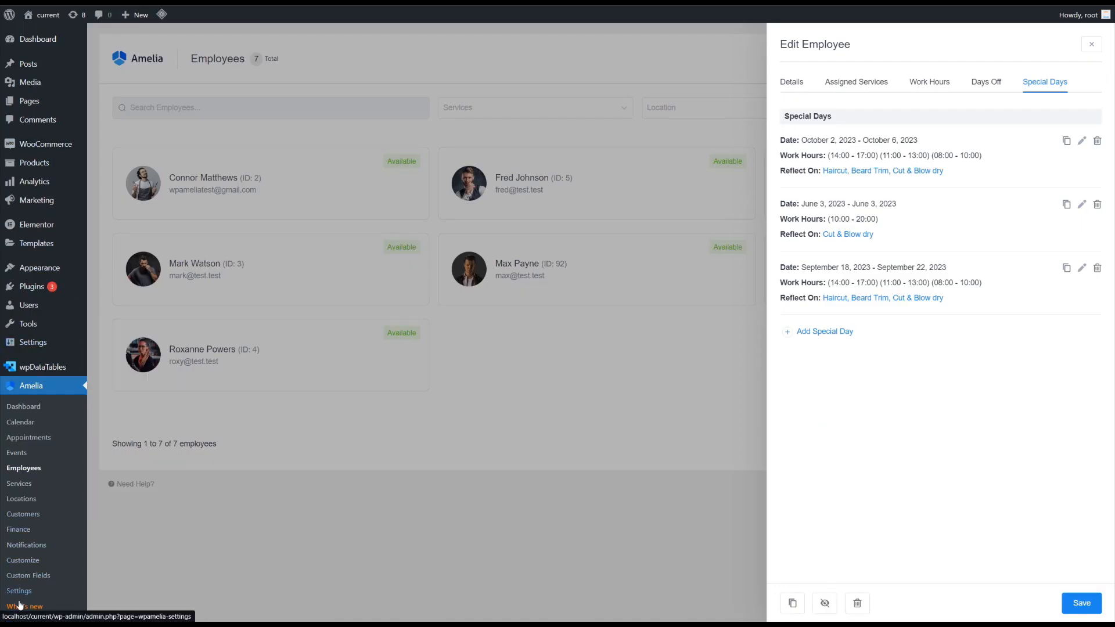
View the What's new page and scroll through the Version 6.6 changelog
click(25, 606)
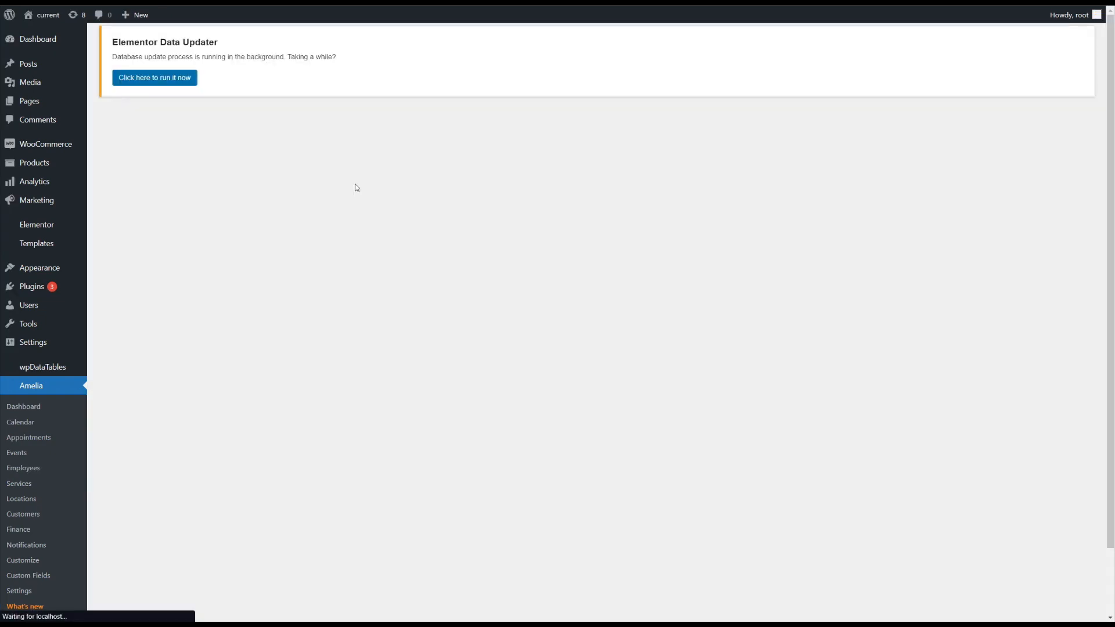
click(25, 606)
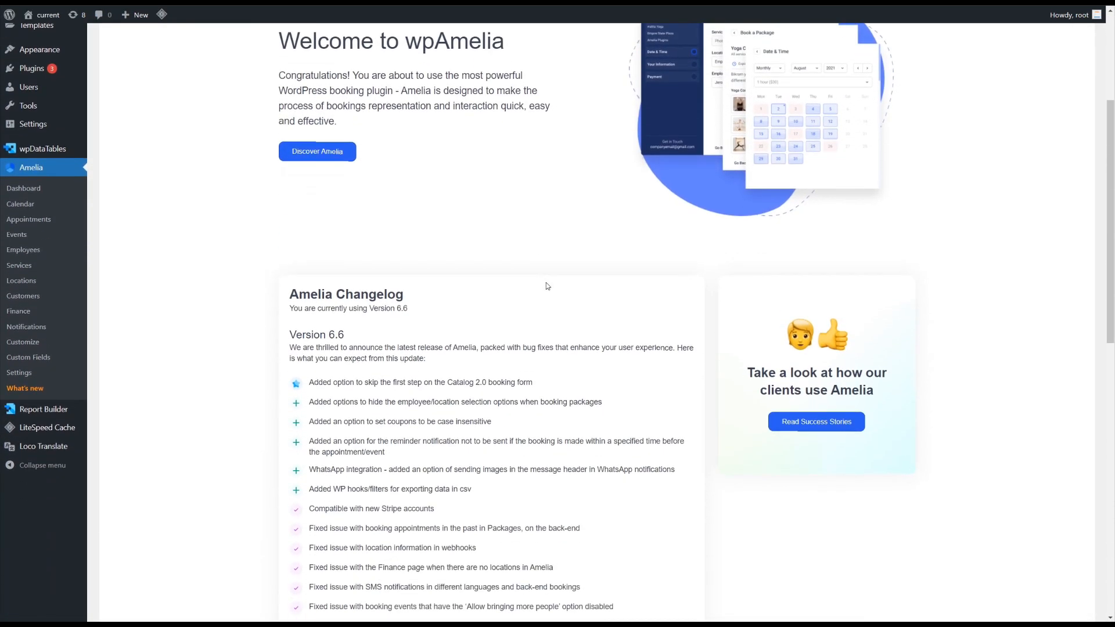
scroll(down, 3)
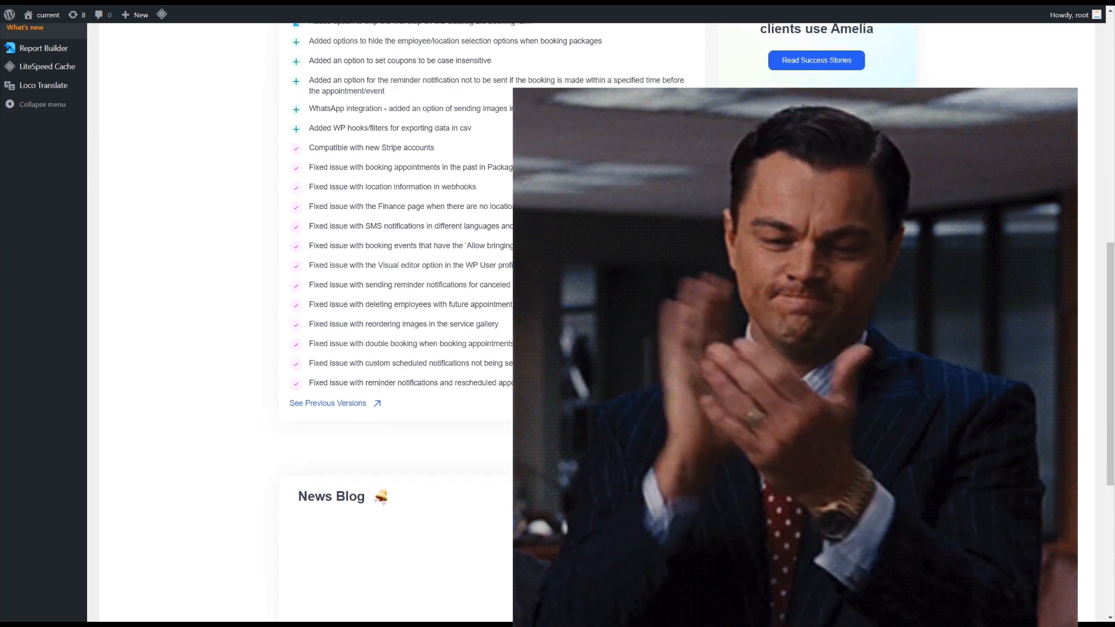
scroll(down, 3)
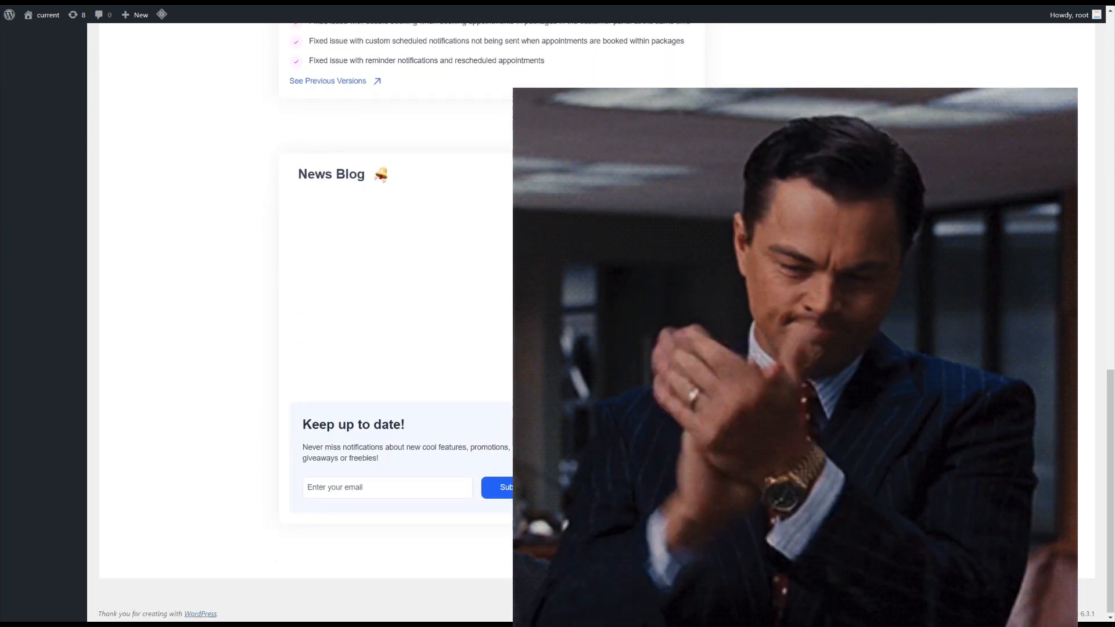